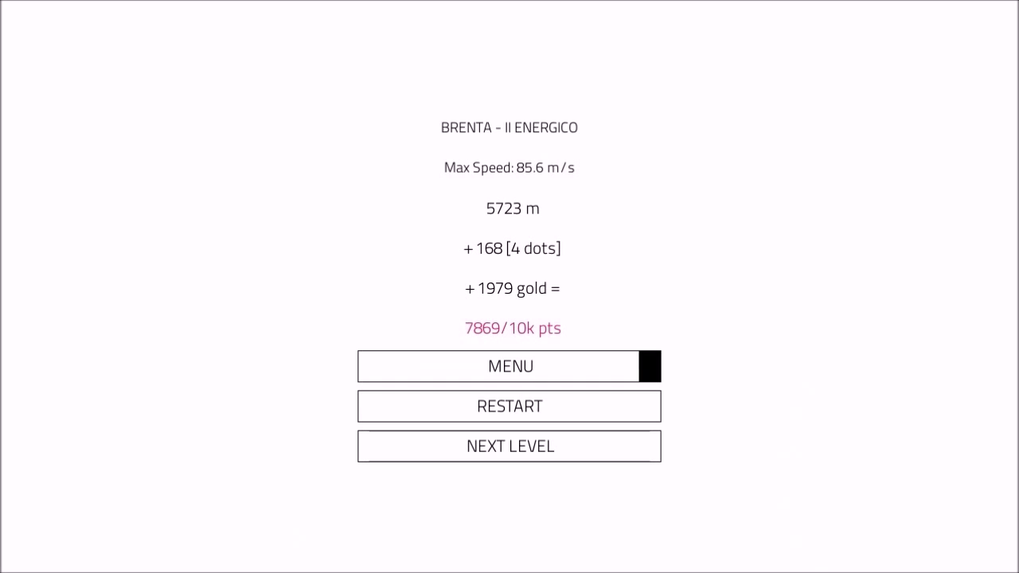
Step: Start level Affori and run it until failing at 5267 m for 7109 of 10k points
{"action": "left_click", "coordinate": [509, 366]}
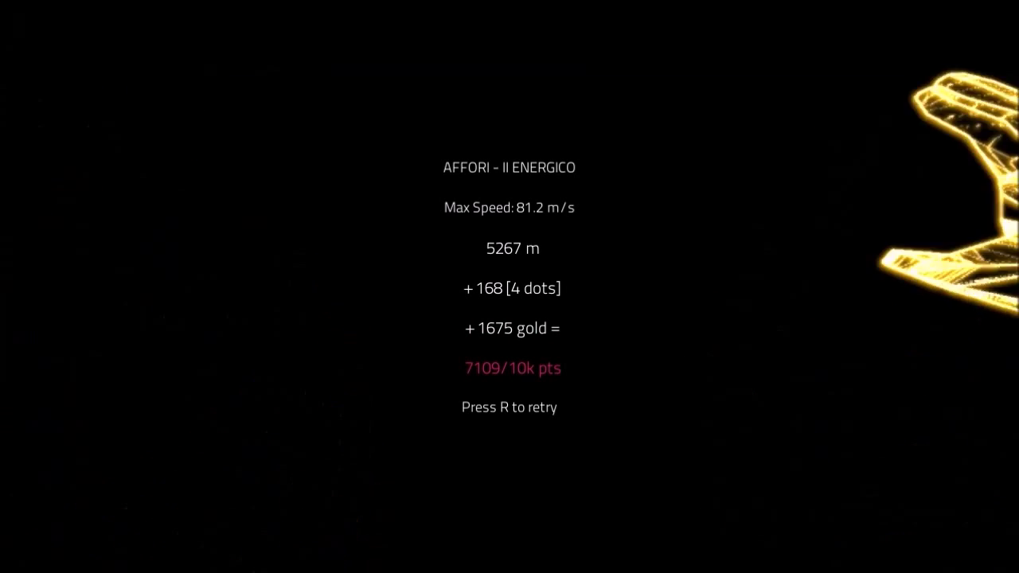
Step: Retry Affori with R and fail again at 4457 m for 5838 of 10k points
{"action": "key", "text": "r"}
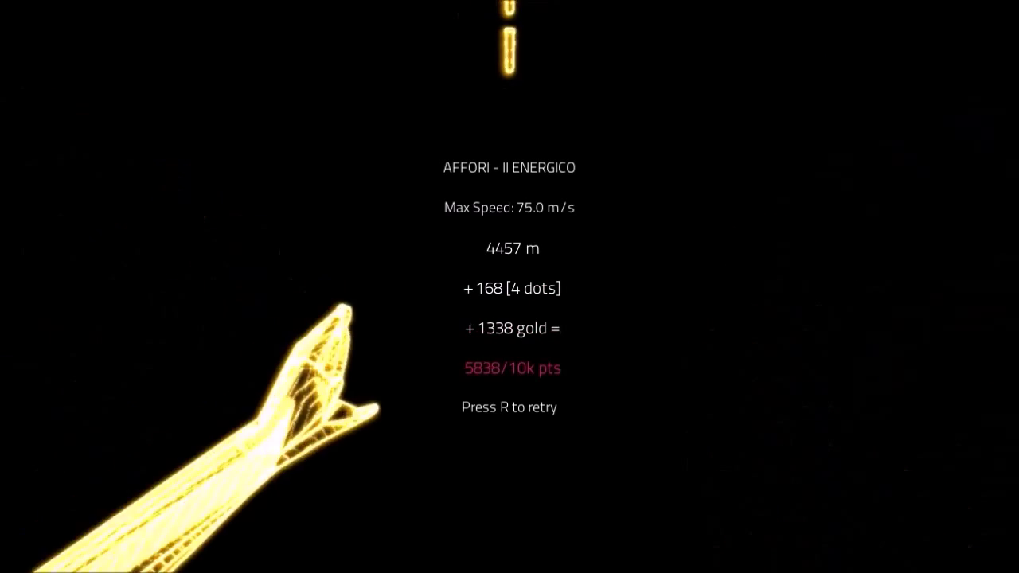
Step: Retry Affori once more and clear it at 5712 m, 83.7 m/s top speed, 7736 points
{"action": "key", "text": "r"}
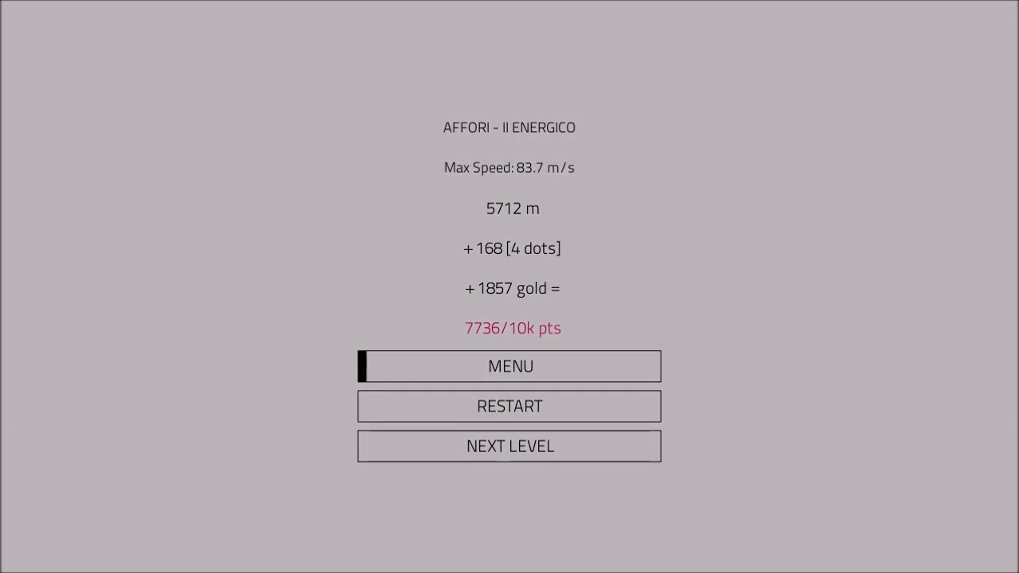
Step: Advance to level Inganni, where the first run ends early around 725 m
{"action": "left_click", "coordinate": [509, 366]}
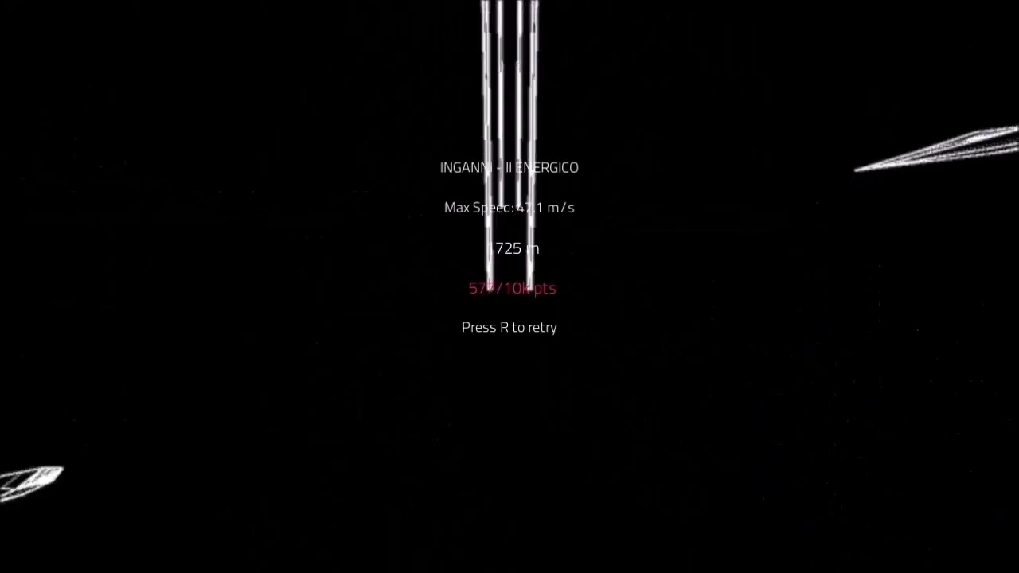
Step: Retry and clear Inganni at 5584 m for 6881 points, then advance to Cadorna
{"action": "key", "text": "r"}
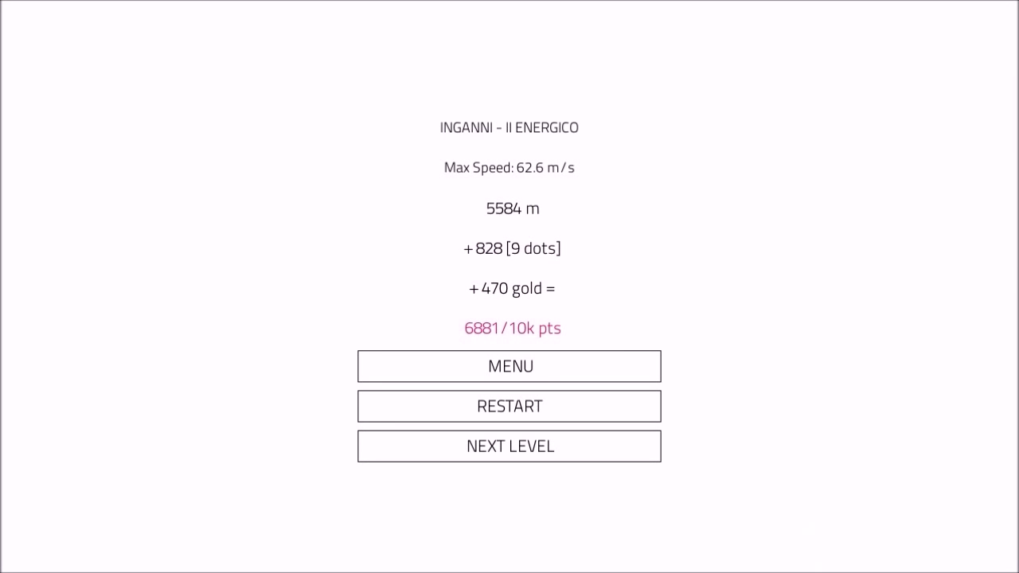
{"action": "left_click", "coordinate": [510, 366]}
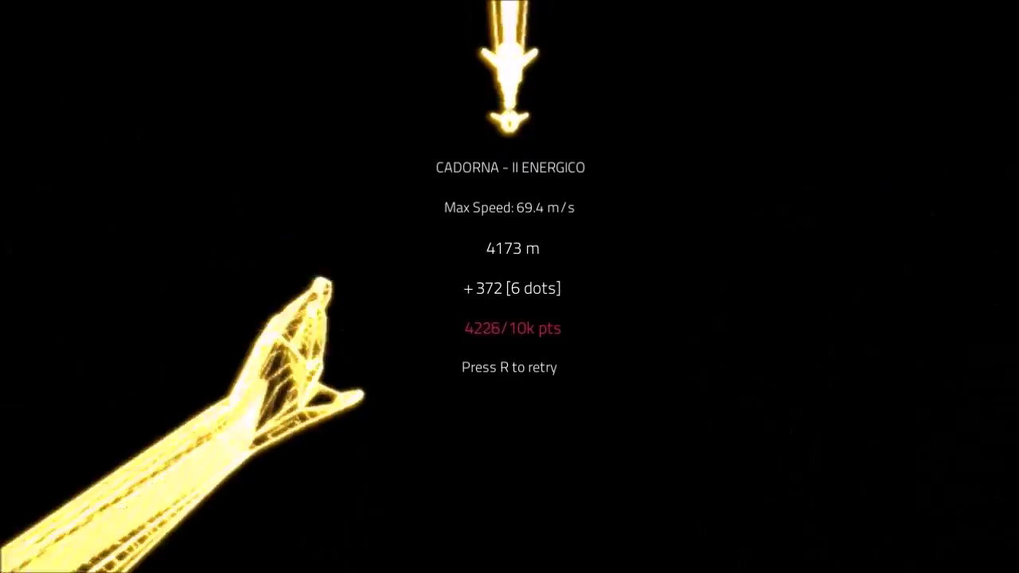
Step: Retry Cadorna, failing at 4149 m with 4838 points, then restart another attempt
{"action": "key", "text": "r"}
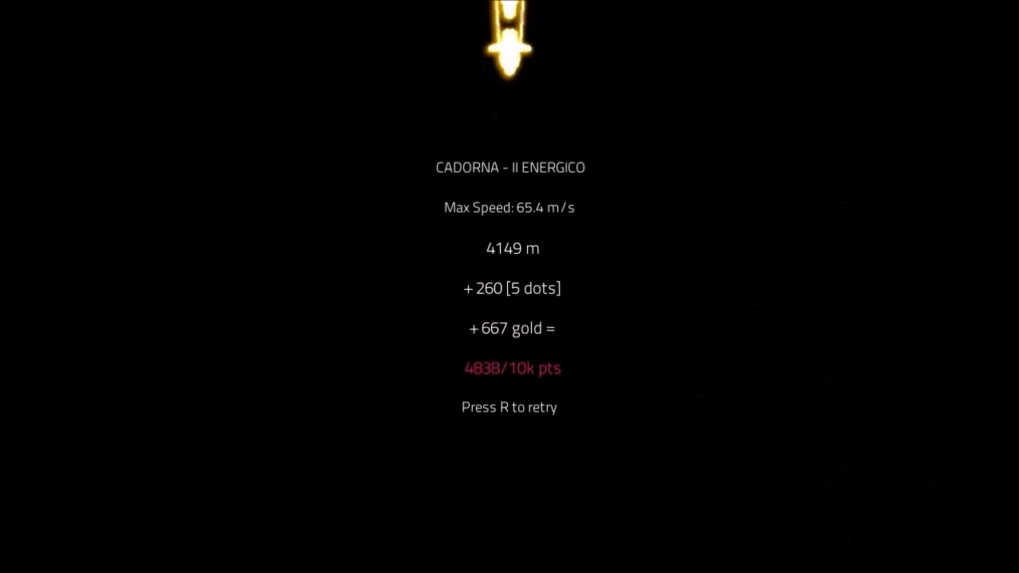
{"action": "key", "text": "r"}
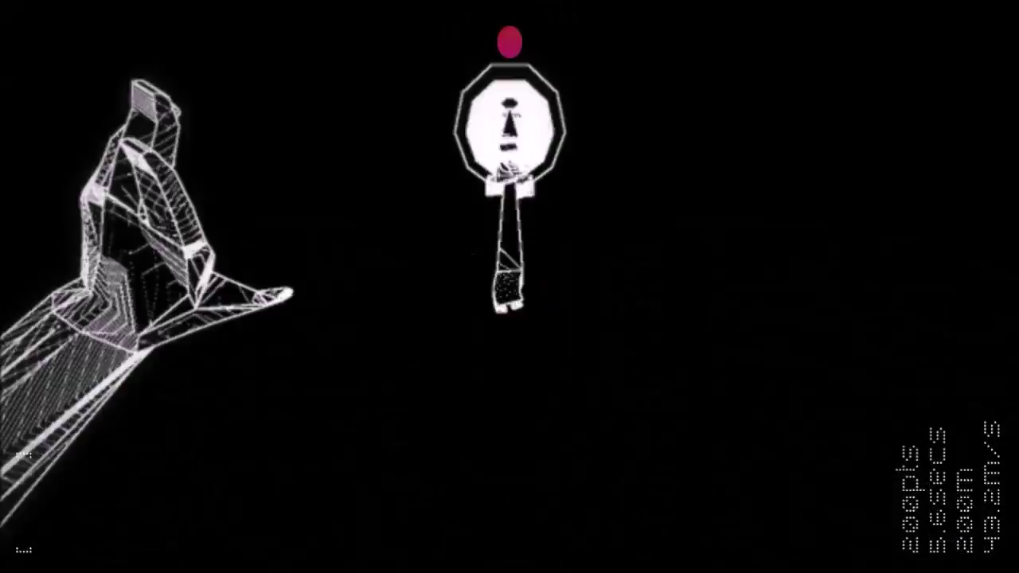